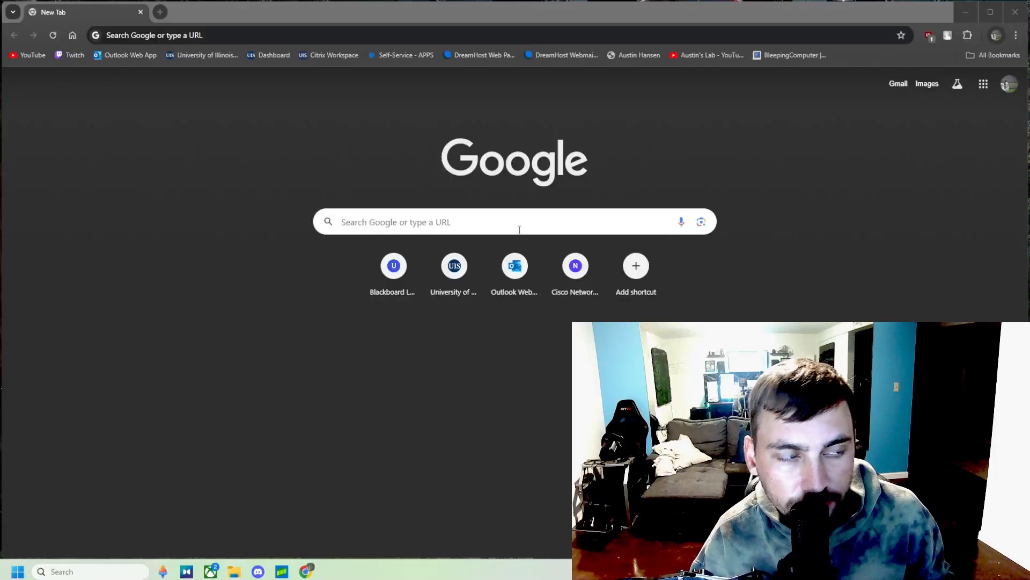
- Search Google for the Chrome store and open the Chrome Web Store result
{"action": "type", "text": "chrt"}
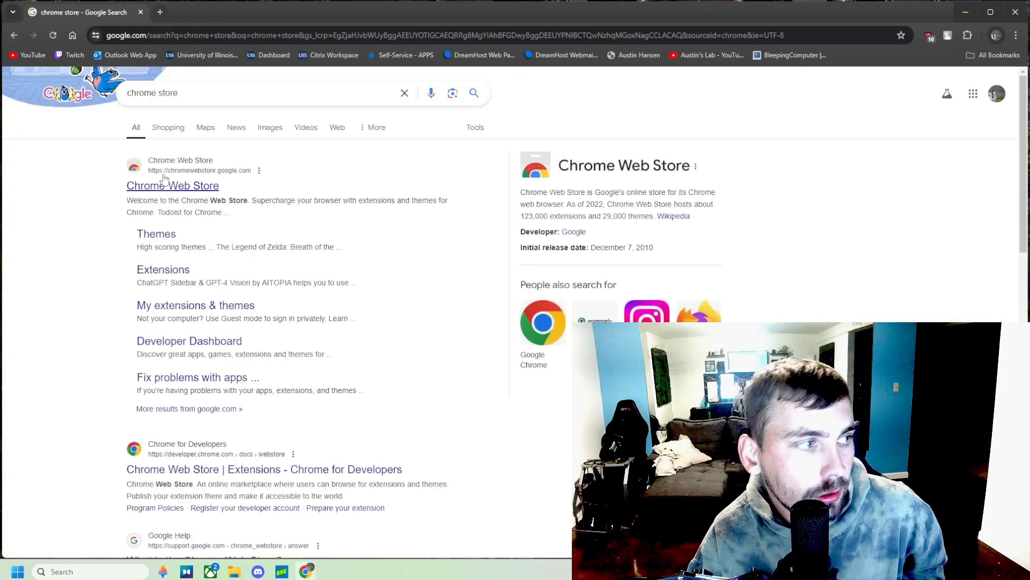
{"action": "left_click", "coordinate": [172, 185]}
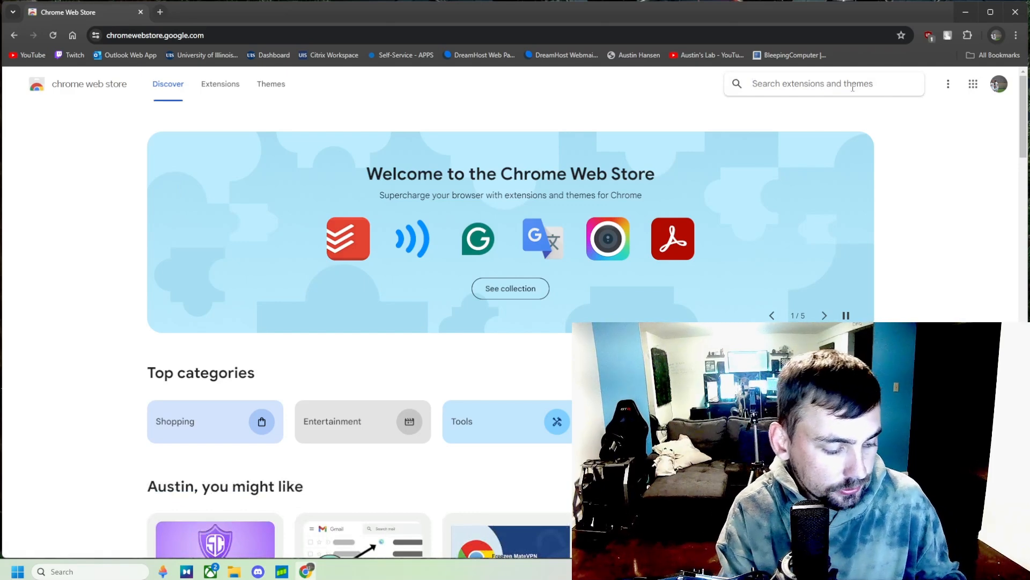
- Search the store for 'ublock' and check uBlock Origin in the installed extensions list
{"action": "type", "text": "ublock ori"}
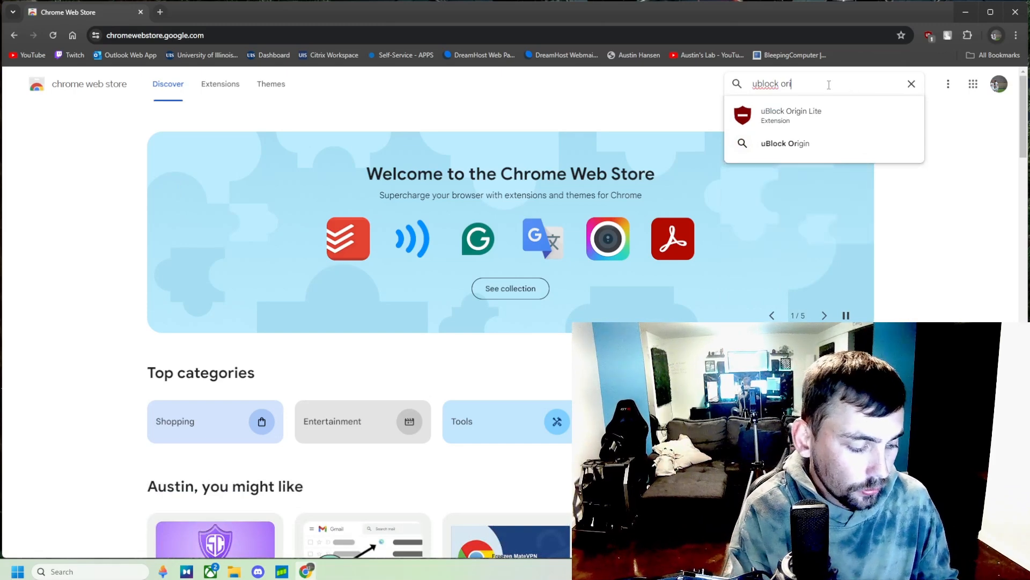
{"action": "key", "text": "Enter"}
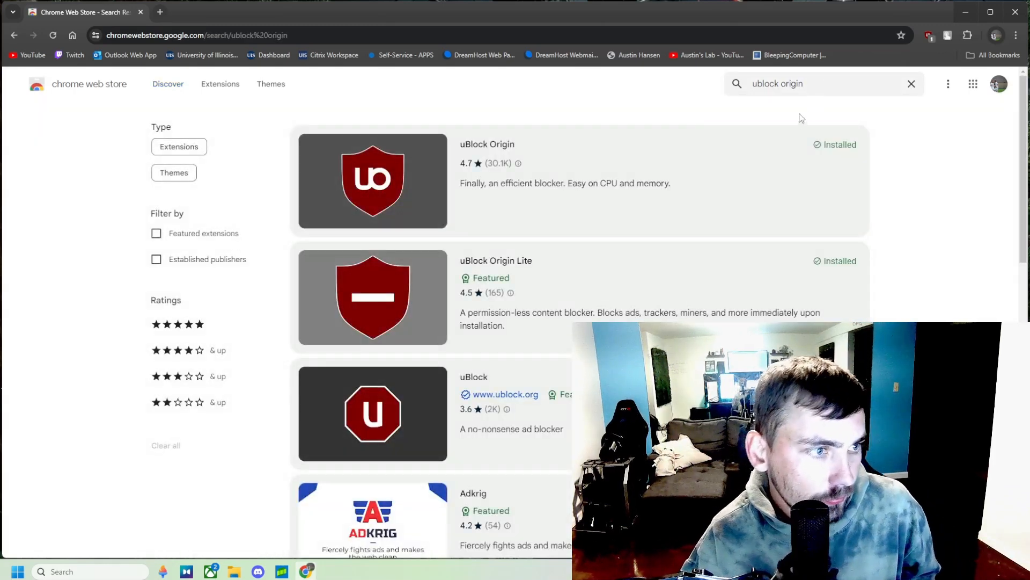
{"action": "mouse_move", "coordinate": [571, 164]}
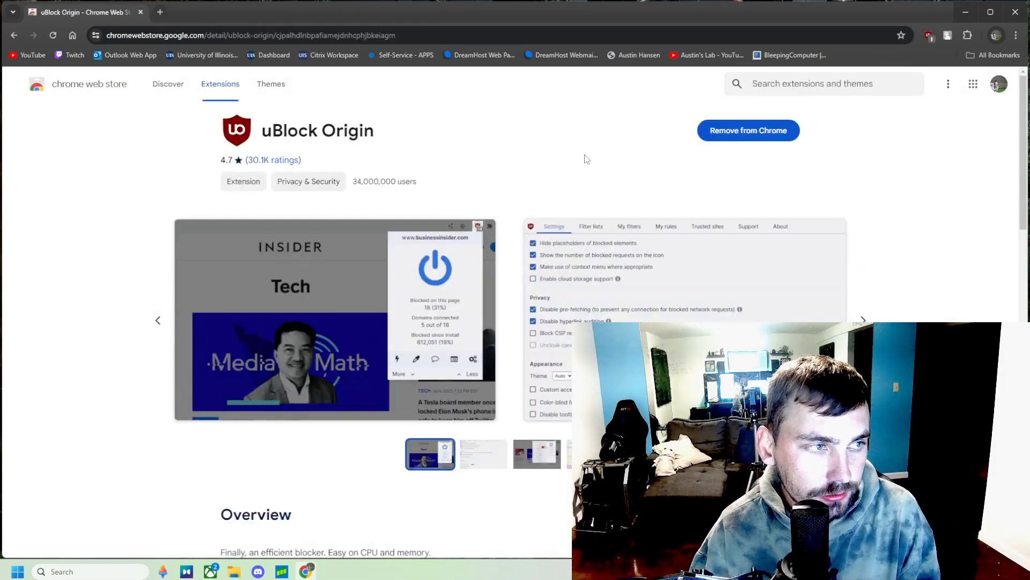
{"action": "mouse_move", "coordinate": [755, 136]}
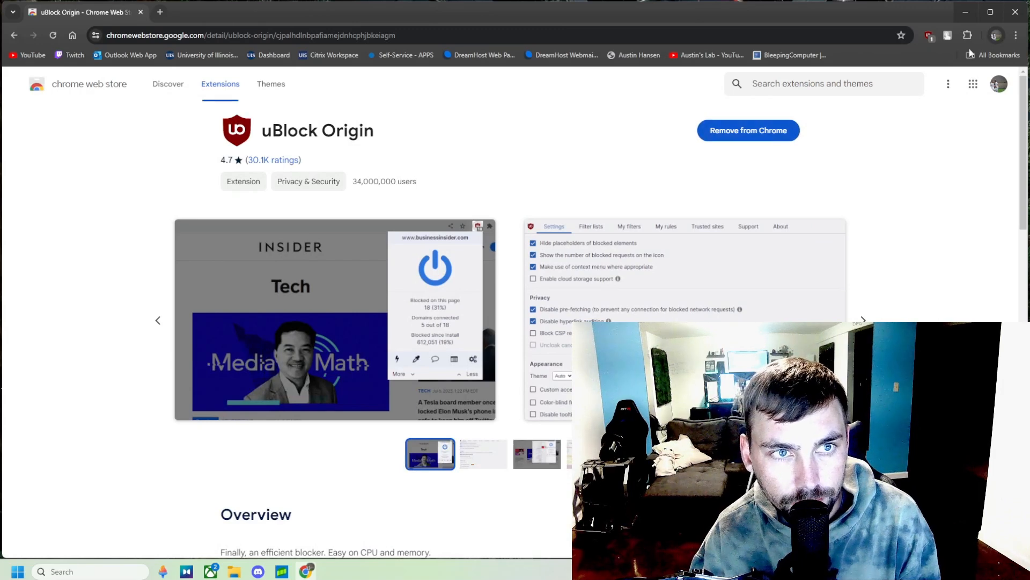
{"action": "mouse_move", "coordinate": [968, 33]}
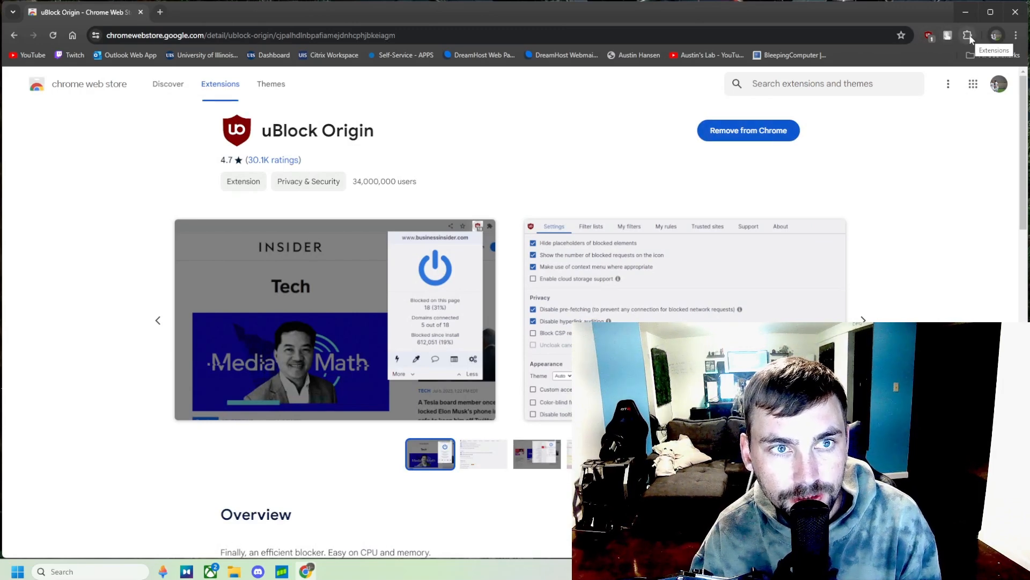
{"action": "left_click", "coordinate": [966, 33]}
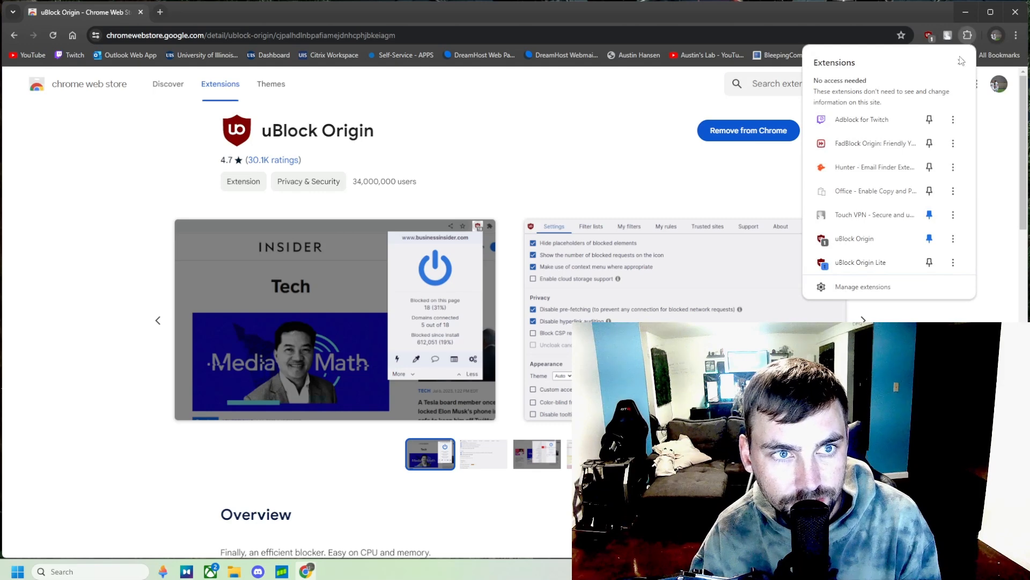
{"action": "left_click", "coordinate": [549, 99]}
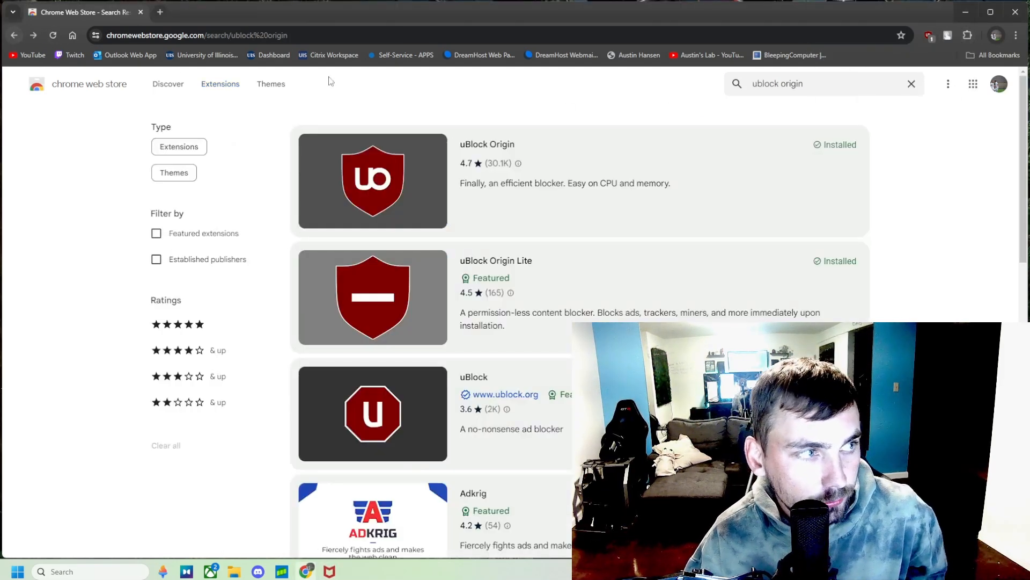
- Add Adblock for Youtube to Chrome and view its options in the Extensions menu
{"action": "type", "text": "total block"}
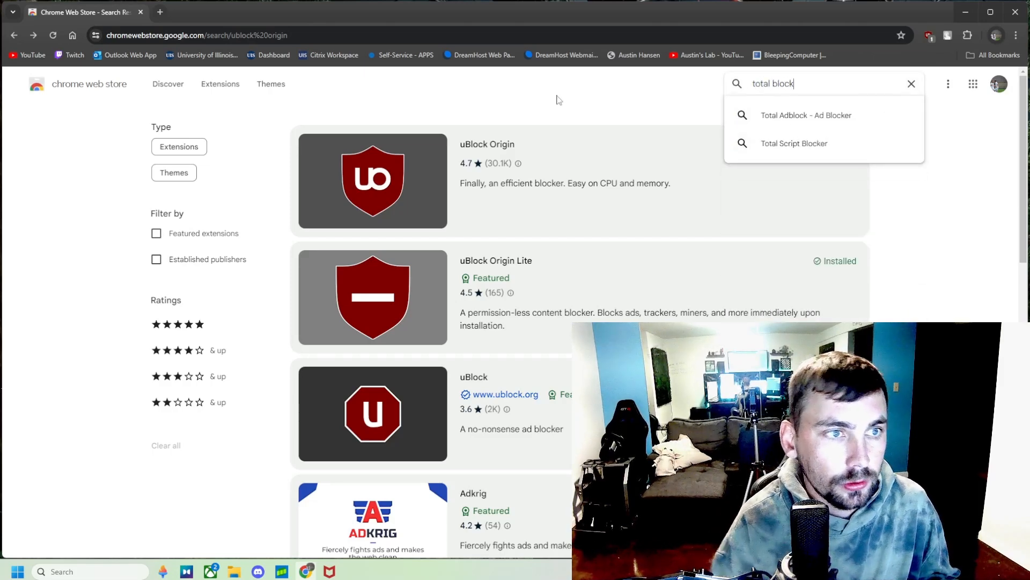
{"action": "left_click", "coordinate": [806, 116]}
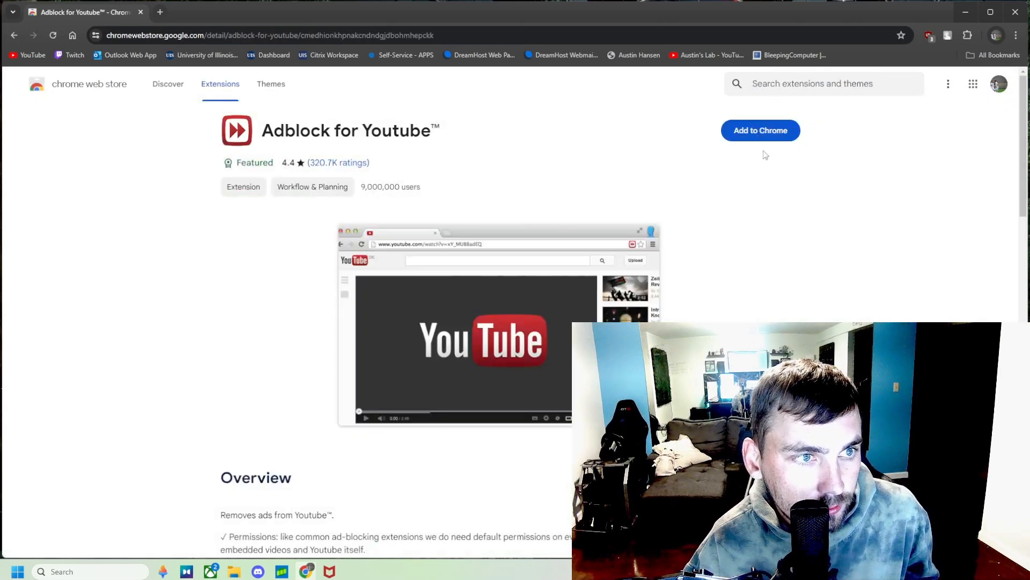
{"action": "left_click", "coordinate": [760, 131]}
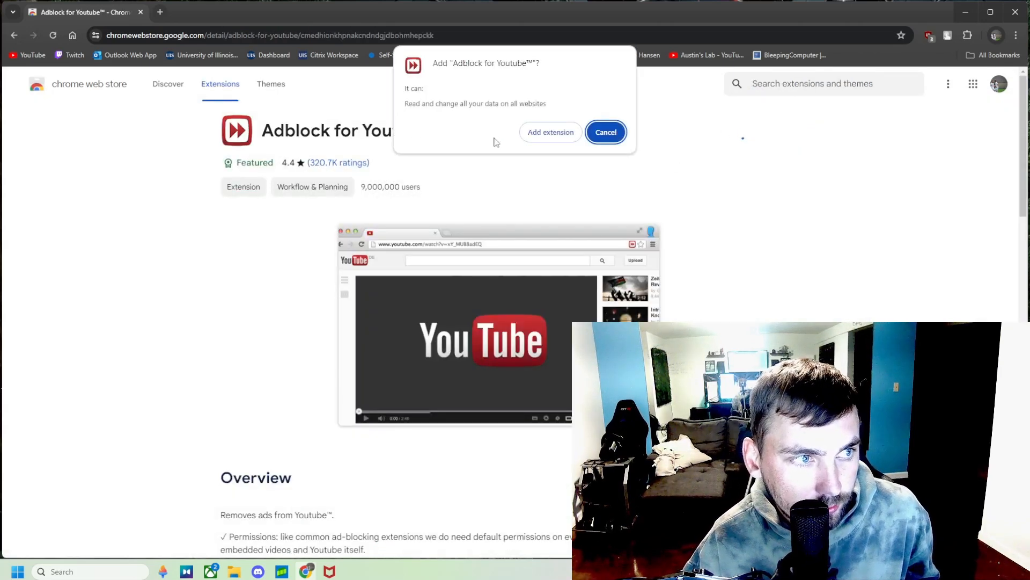
{"action": "left_click", "coordinate": [551, 132]}
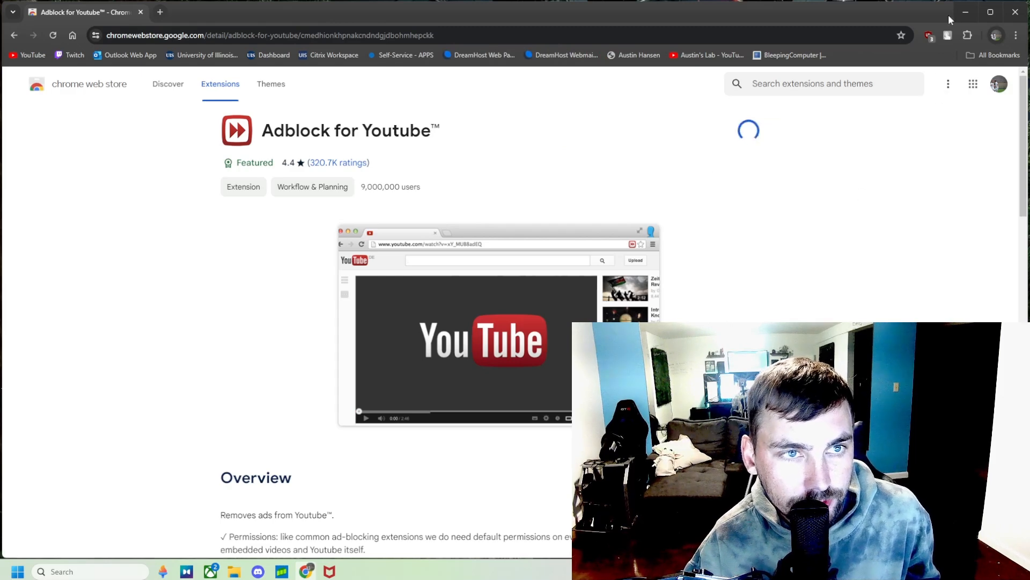
{"action": "left_click", "coordinate": [966, 34]}
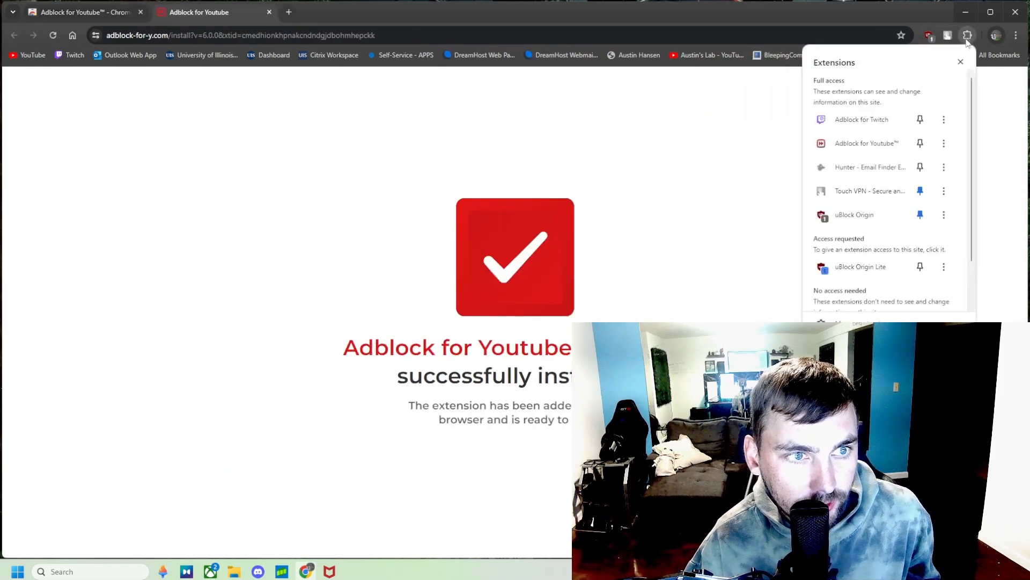
{"action": "mouse_move", "coordinate": [944, 143]}
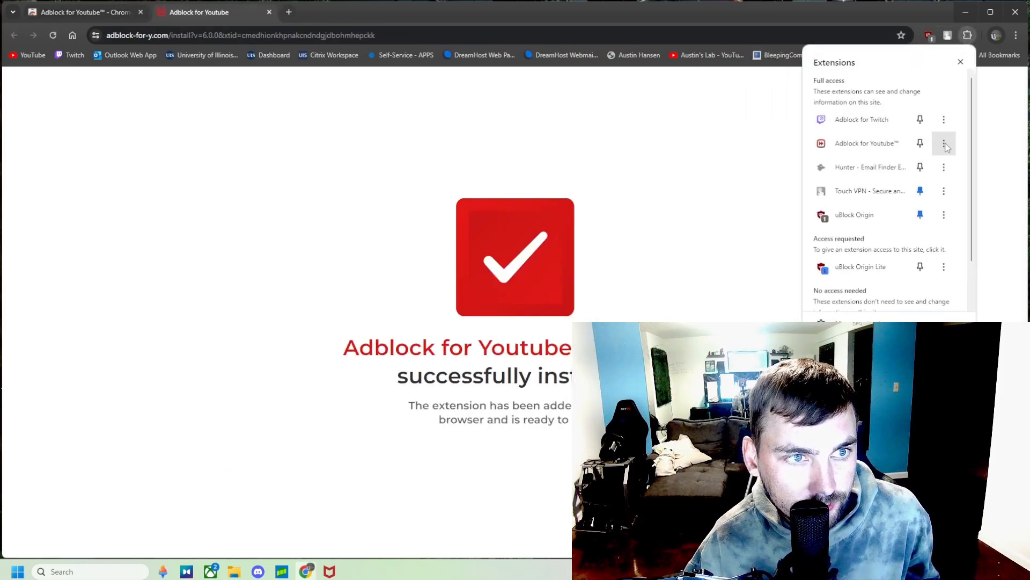
{"action": "left_click", "coordinate": [943, 144]}
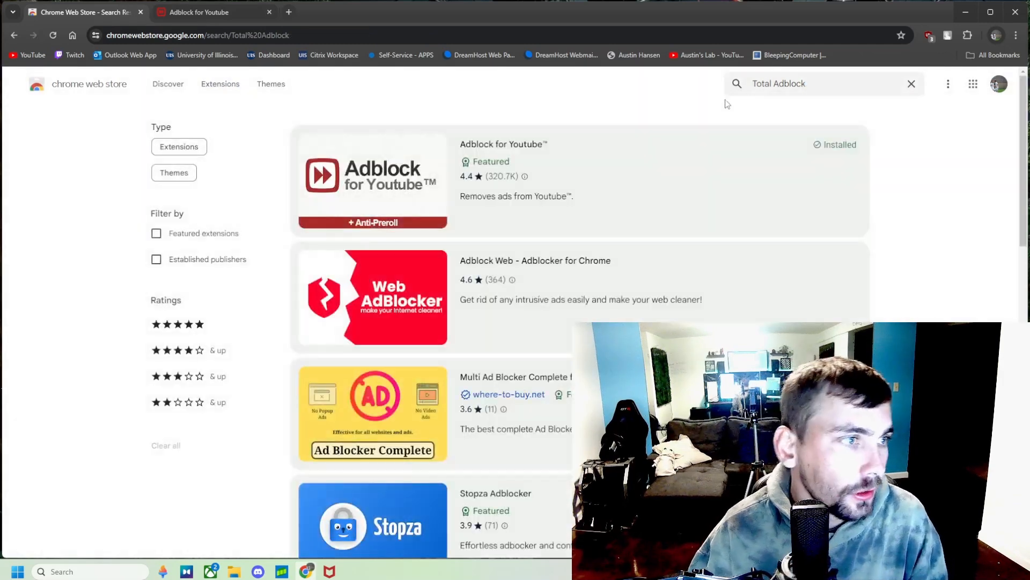
- Install Total Adblock - Ad Blocker and confirm it in the Extensions menu
{"action": "scroll", "scroll_direction": "down", "scroll_amount": 3}
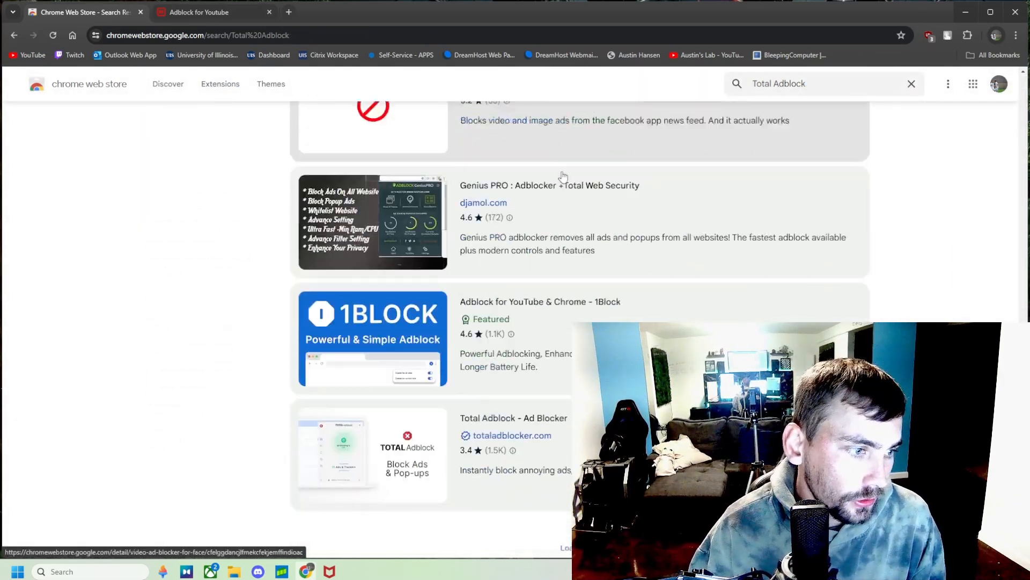
{"action": "scroll", "scroll_direction": "down", "scroll_amount": 3}
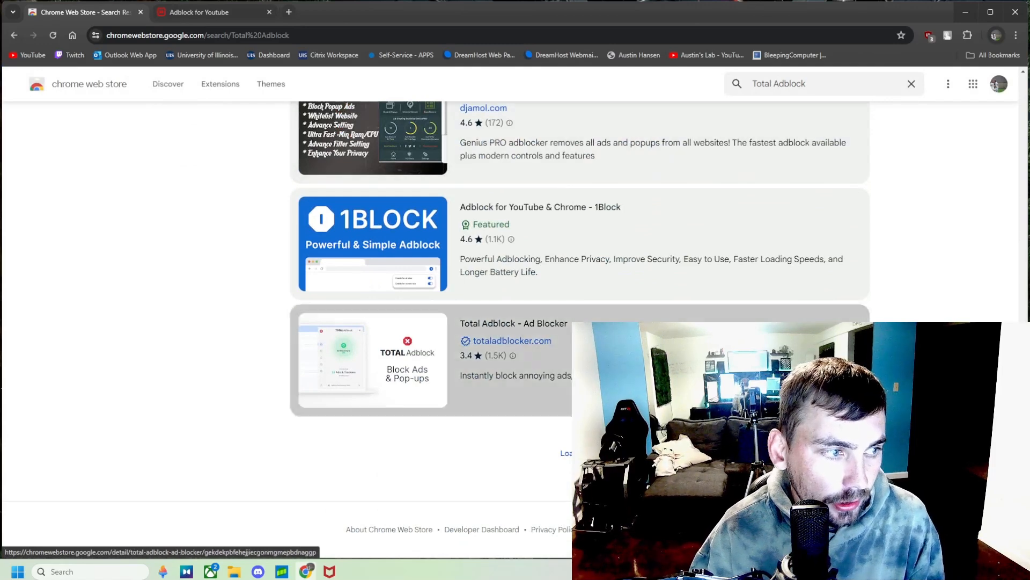
{"action": "left_click", "coordinate": [514, 323]}
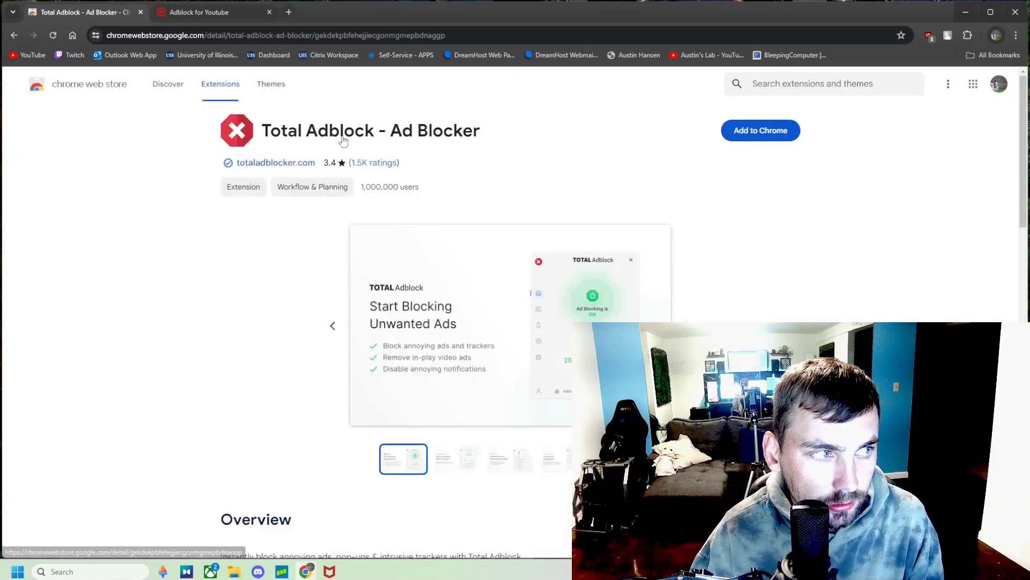
{"action": "left_click", "coordinate": [760, 130]}
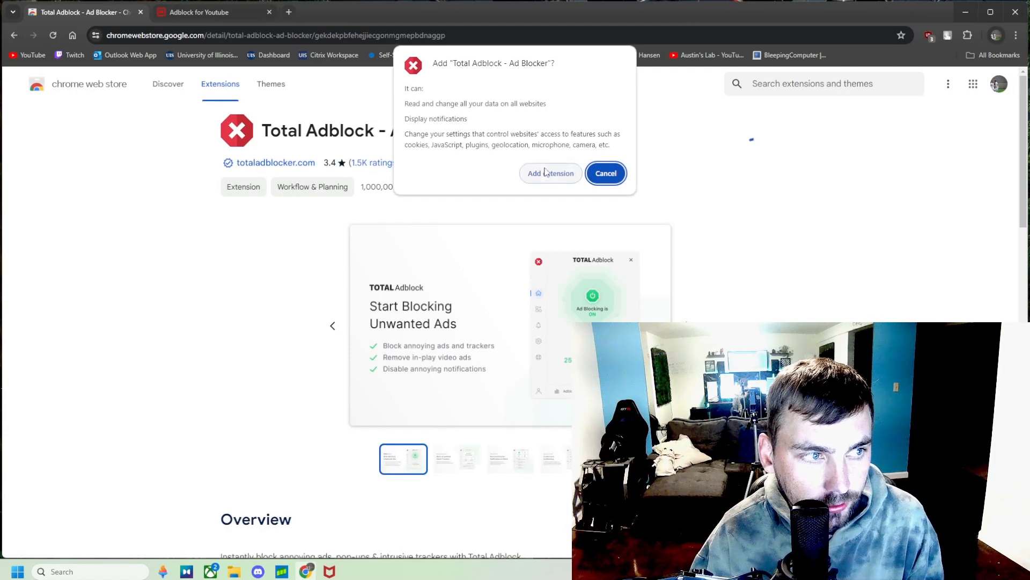
{"action": "left_click", "coordinate": [550, 173]}
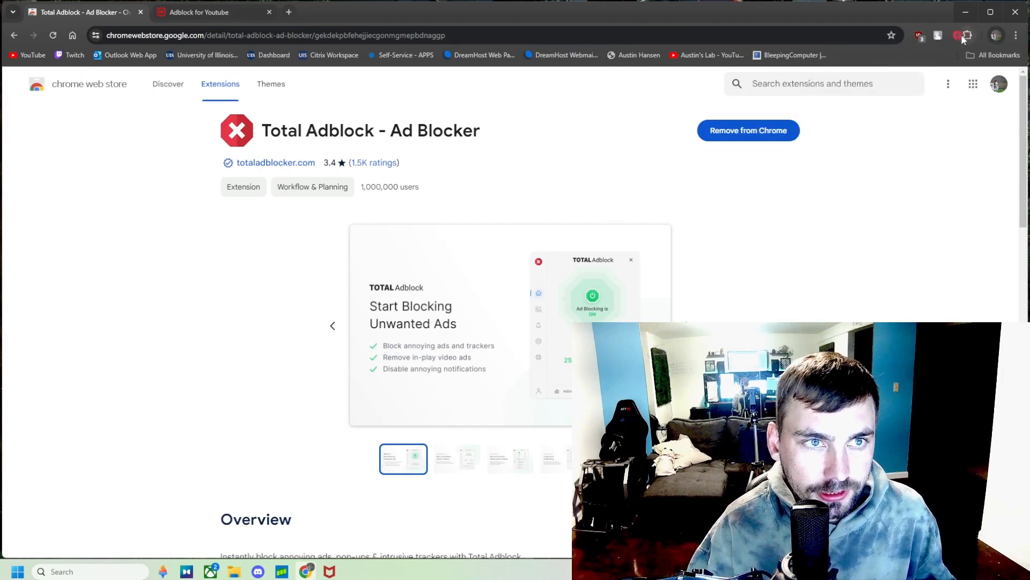
{"action": "left_click", "coordinate": [970, 33]}
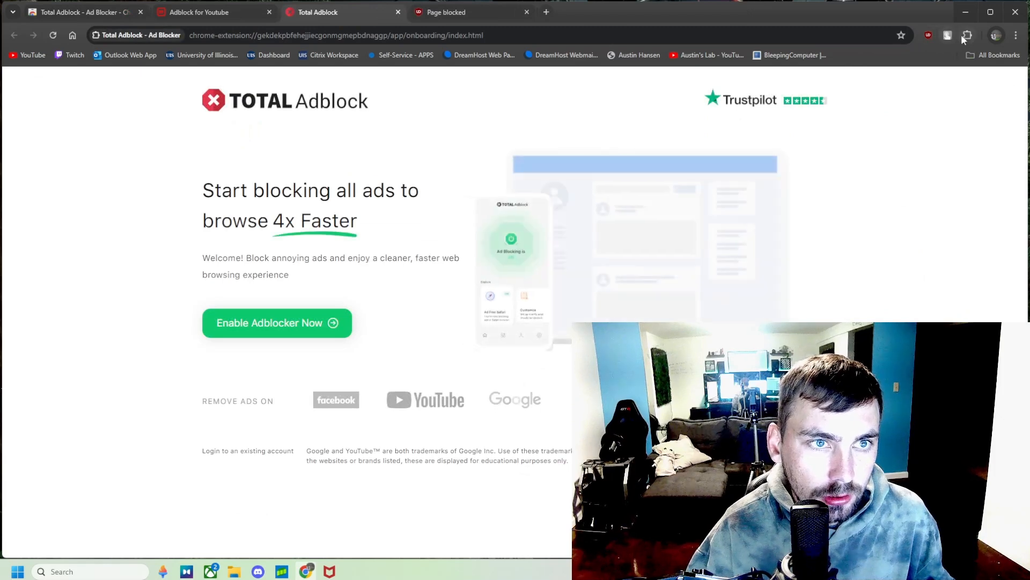
{"action": "left_click", "coordinate": [965, 35]}
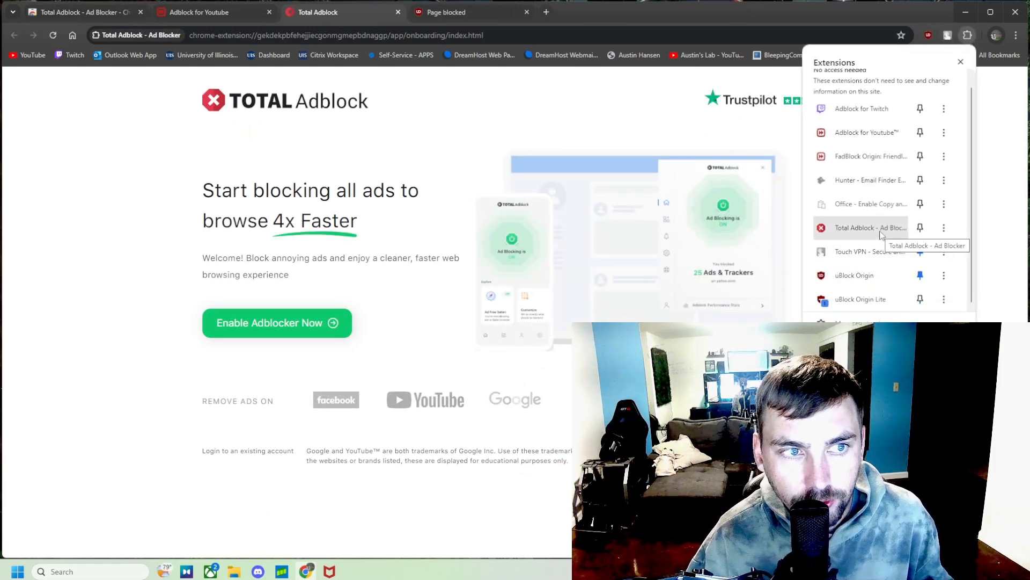
{"action": "mouse_move", "coordinate": [875, 135]}
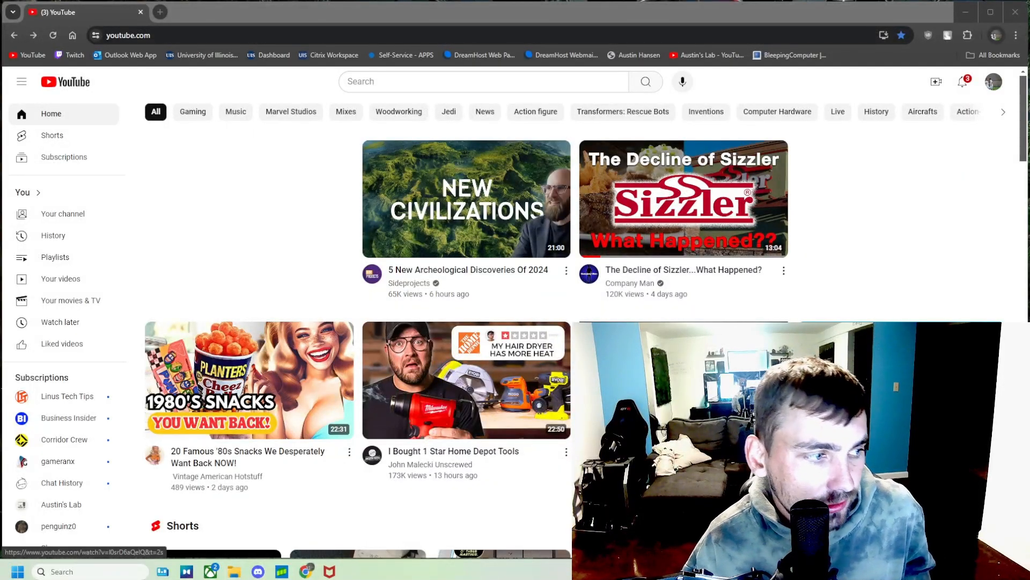
- Play the fast food breakfast and 'Same Name, Different Game' videos, returning home after each
{"action": "left_click", "coordinate": [466, 380]}
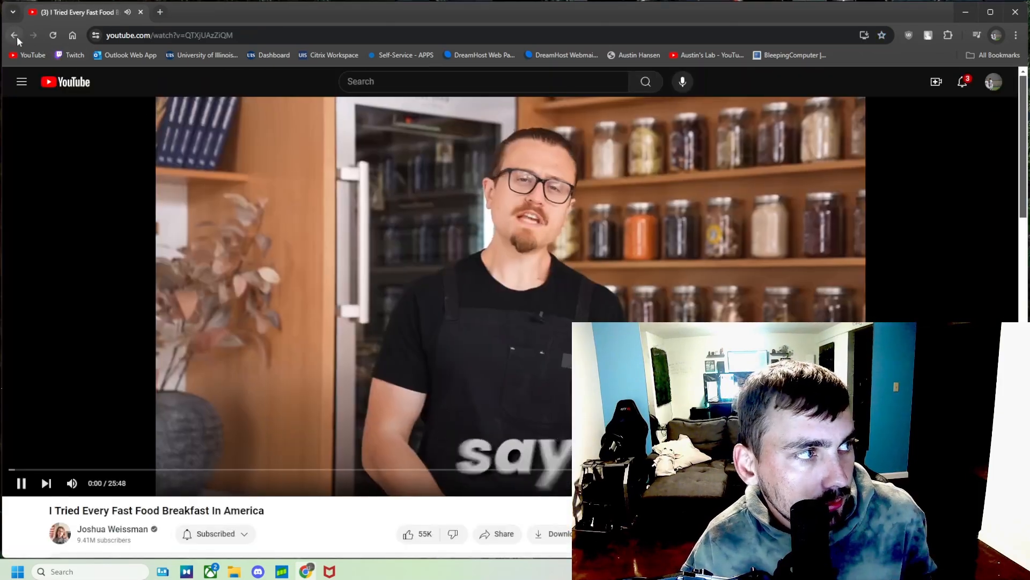
{"action": "left_click", "coordinate": [15, 35]}
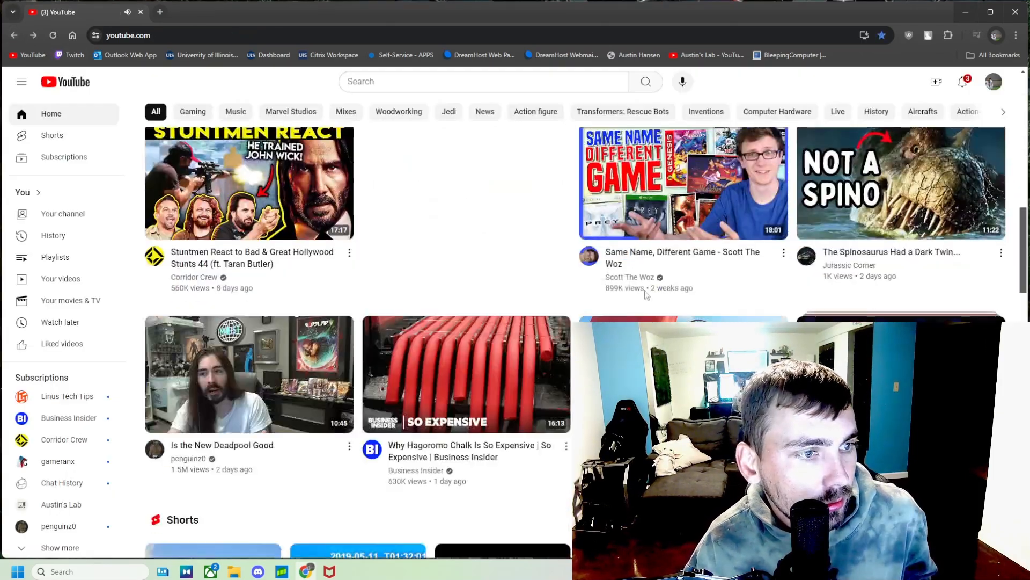
{"action": "left_click", "coordinate": [683, 183]}
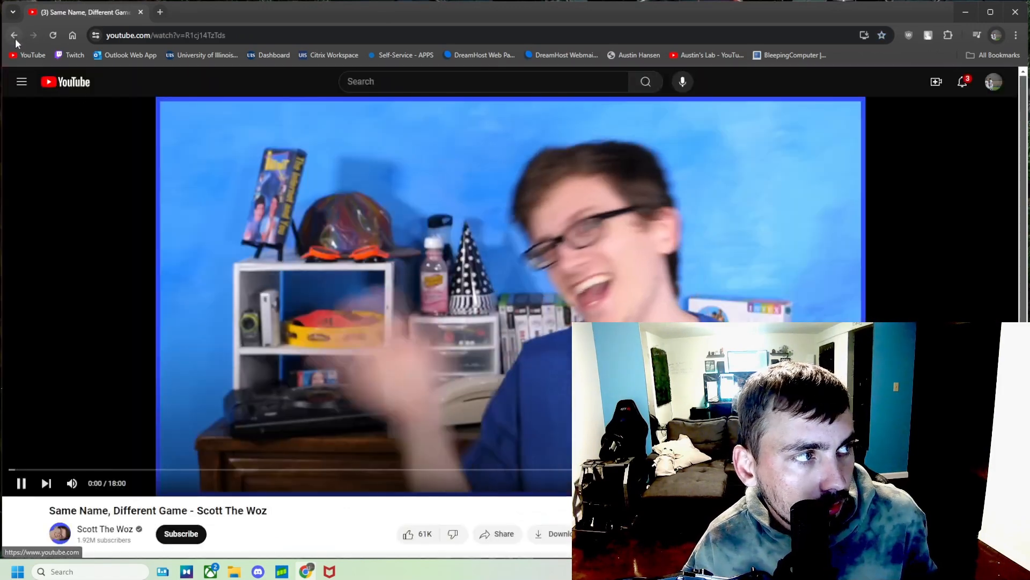
{"action": "left_click", "coordinate": [13, 36]}
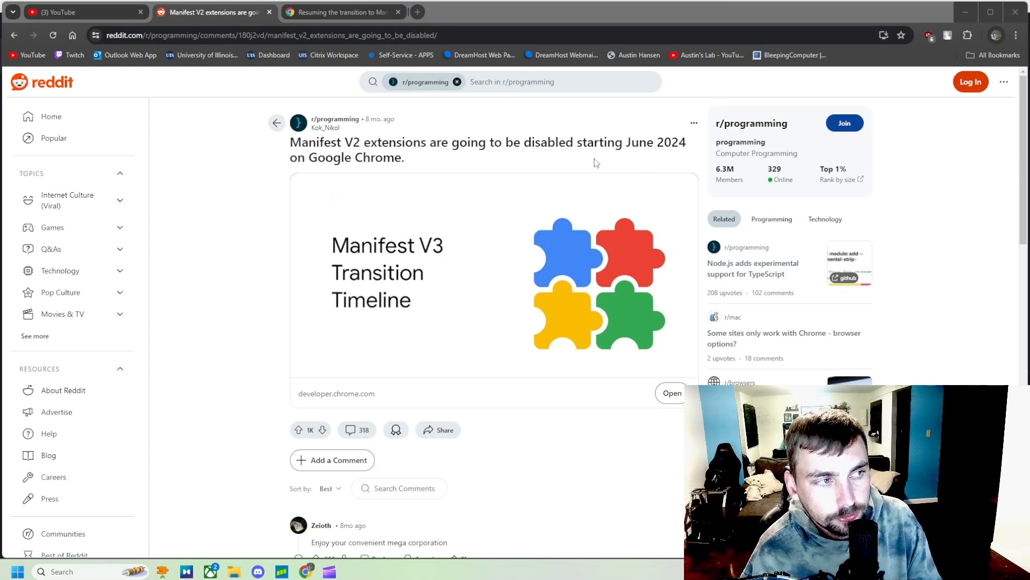
{"action": "mouse_move", "coordinate": [388, 143]}
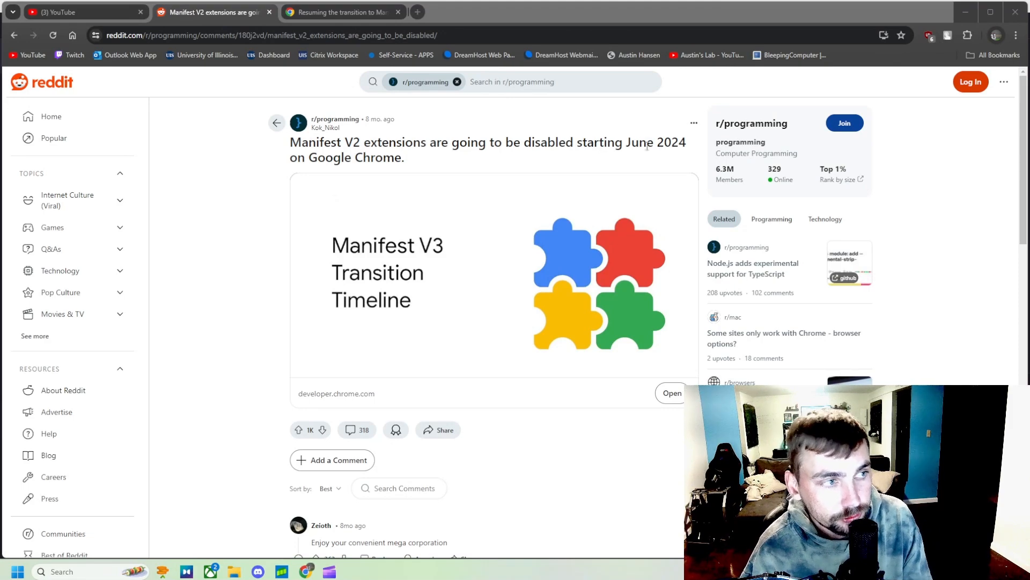
{"action": "scroll", "scroll_direction": "down", "scroll_amount": 3}
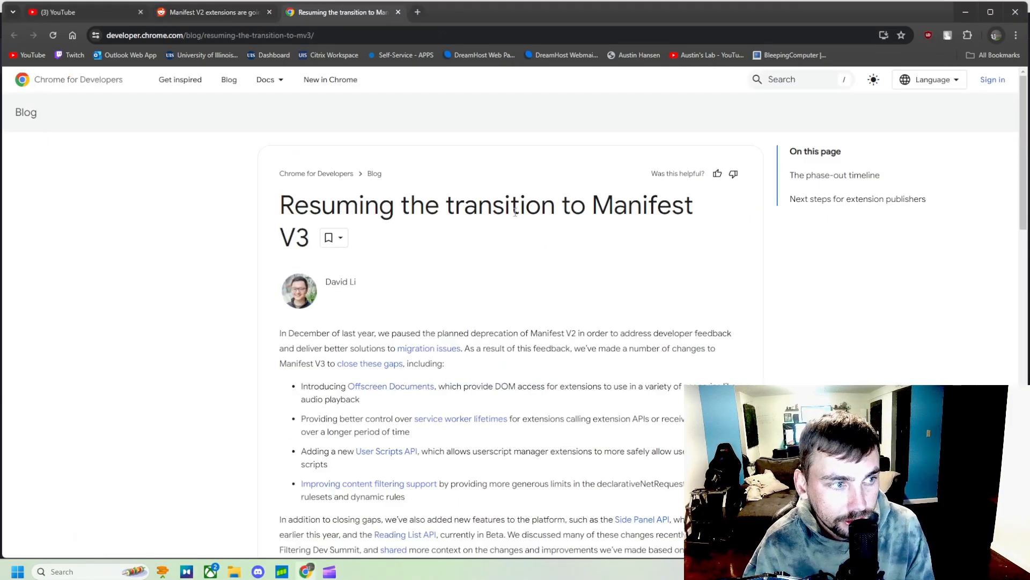
{"action": "scroll", "scroll_direction": "down", "scroll_amount": 3}
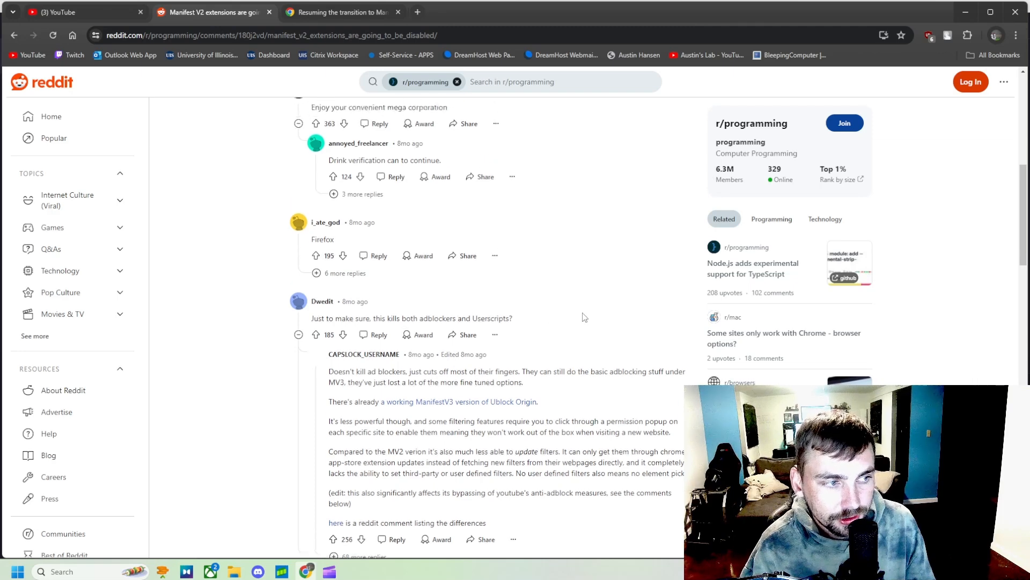
{"action": "scroll", "scroll_direction": "up", "scroll_amount": 3}
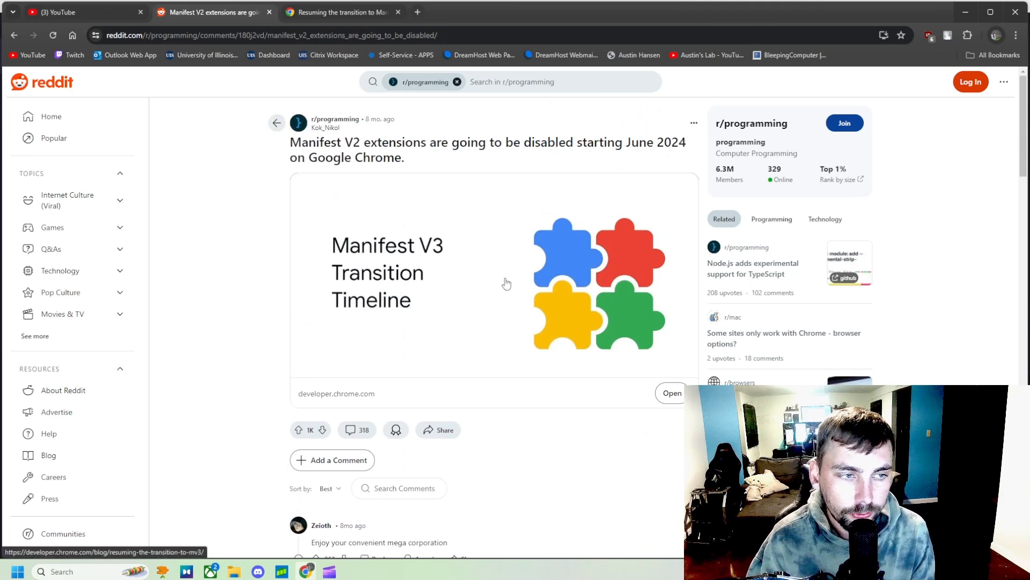
{"action": "mouse_move", "coordinate": [945, 230]}
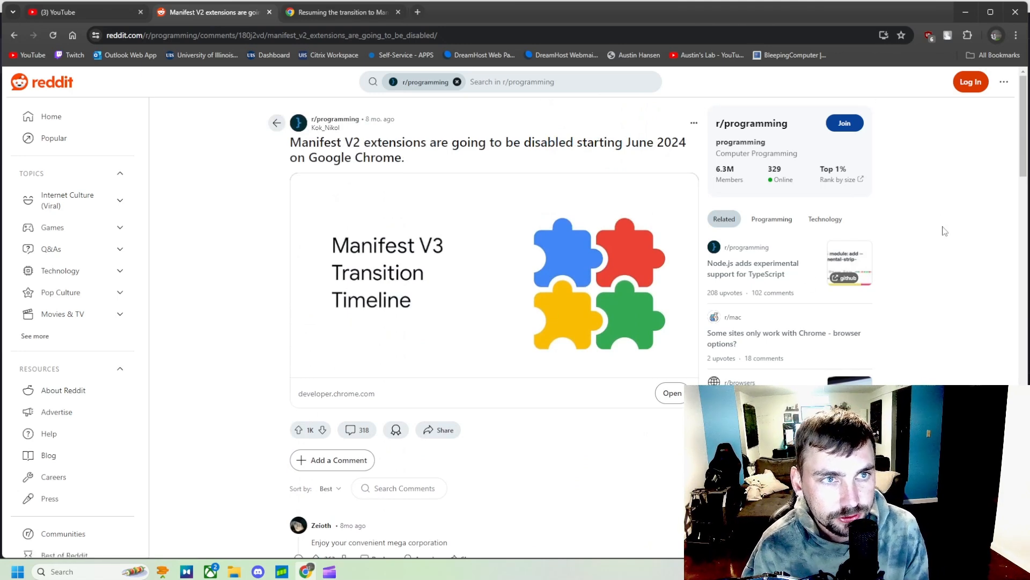